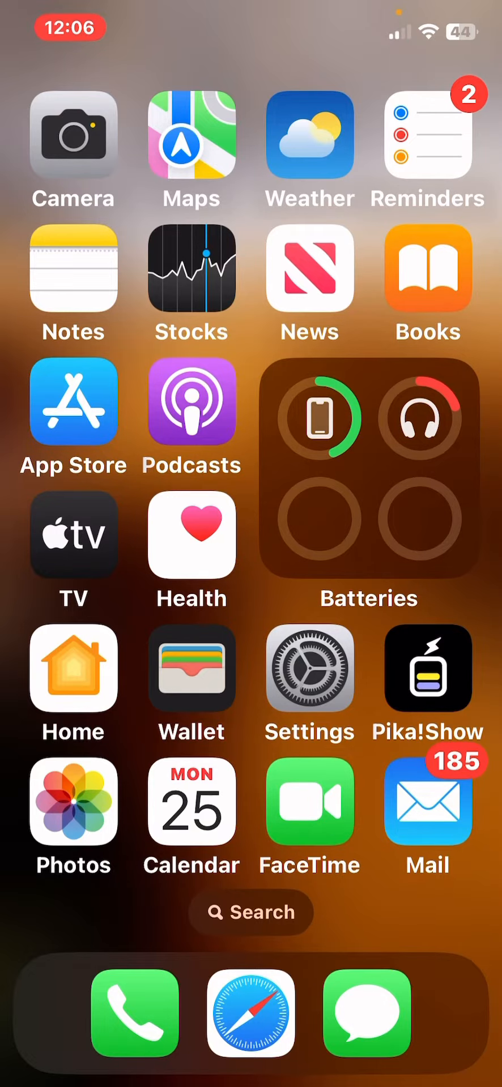
Step: Swipe to the second Home Screen page and launch Roblox
scroll("left", 3)
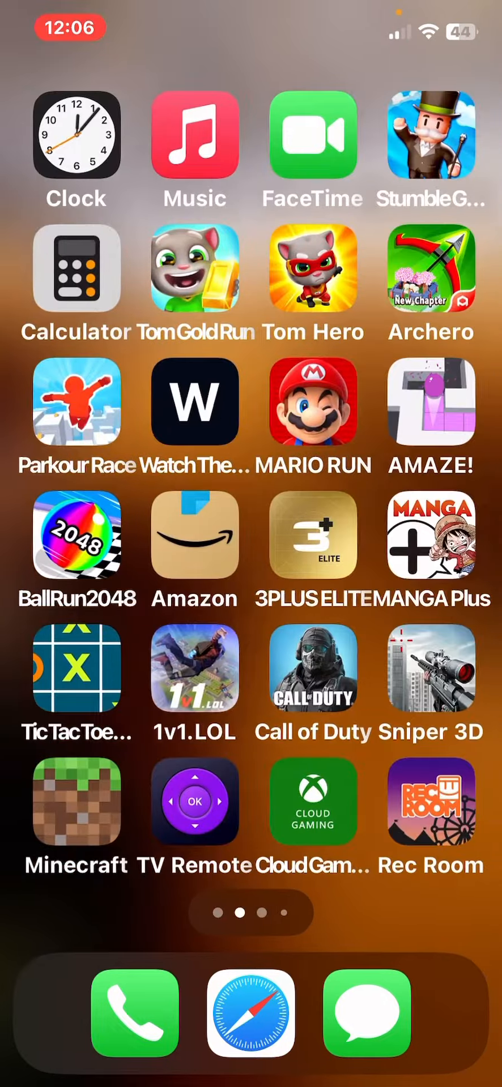
scroll("left", 3)
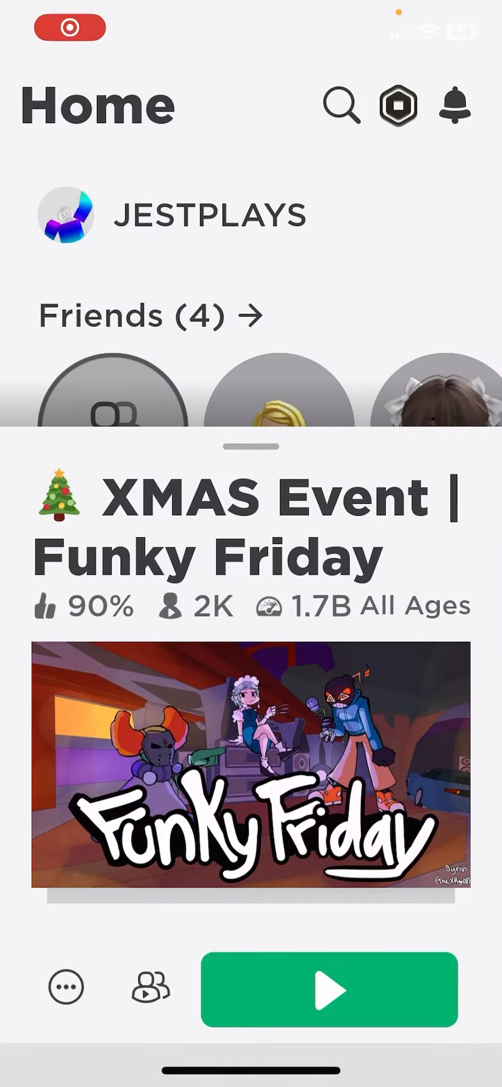
Step: Go through More and Settings to the Privacy page
left_click(454, 1009)
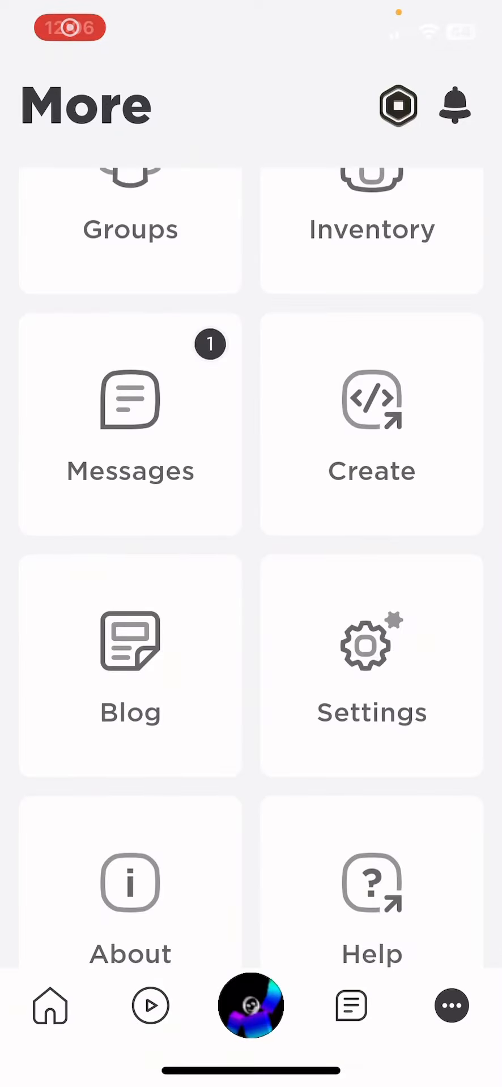
left_click(371, 654)
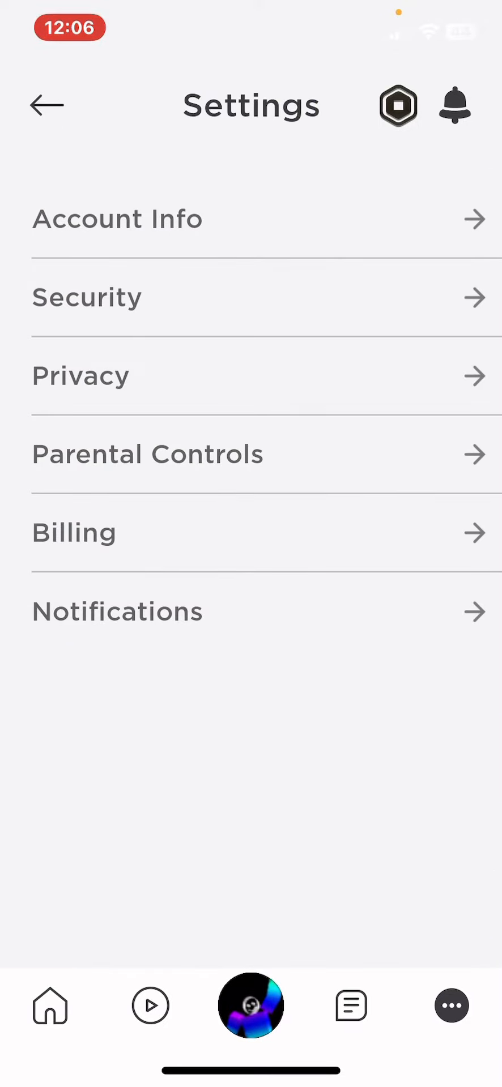
left_click(80, 376)
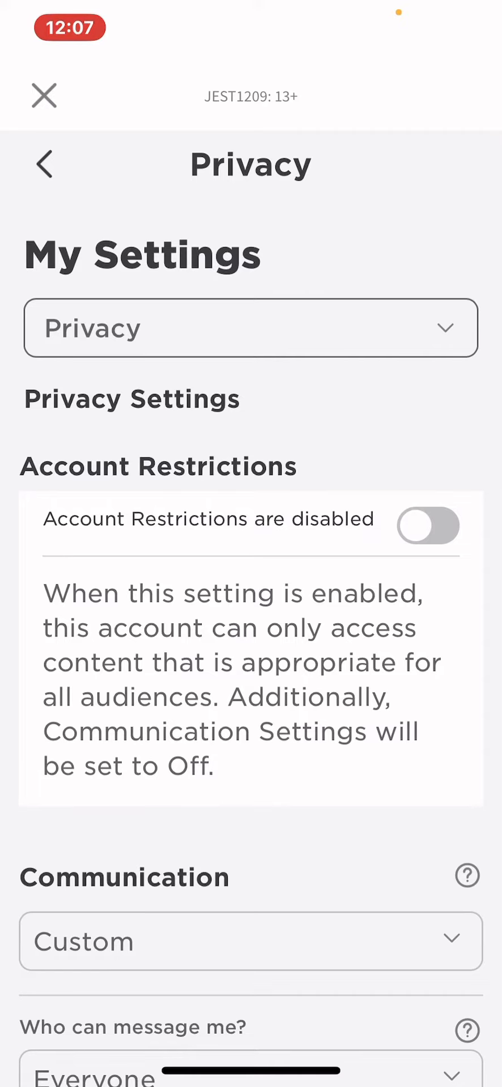
Step: Confirm Microphone and Camera Input toggles are on, then close settings to Home
scroll("down", 3)
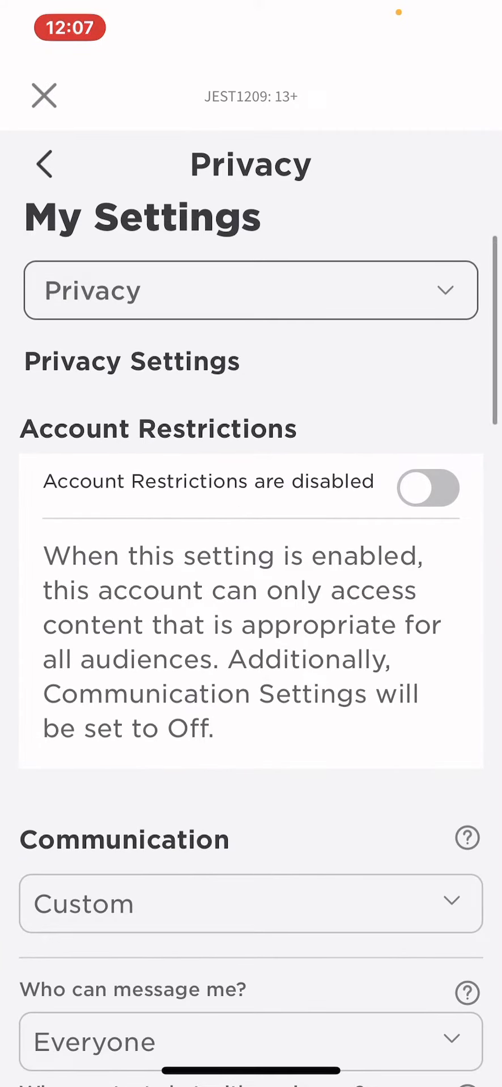
scroll("down", 3)
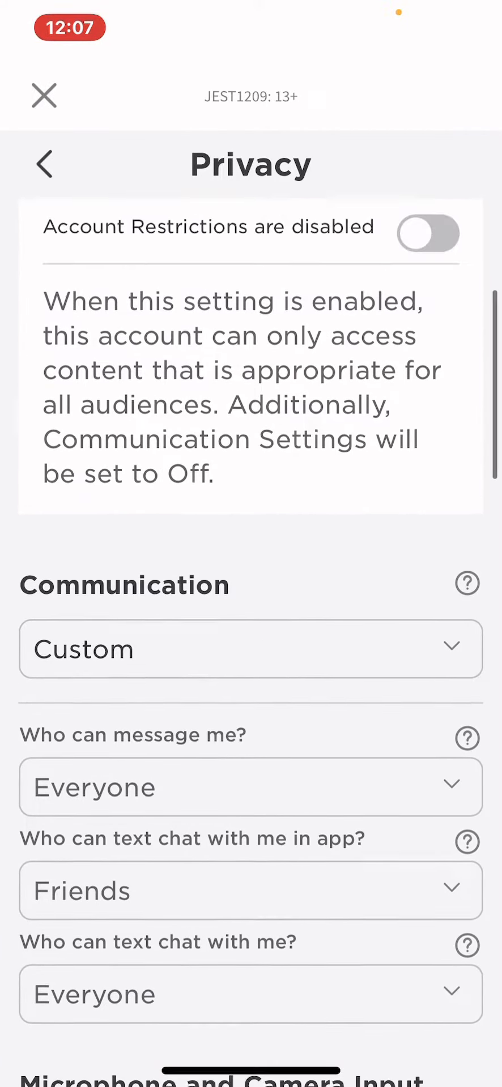
scroll("down", 3)
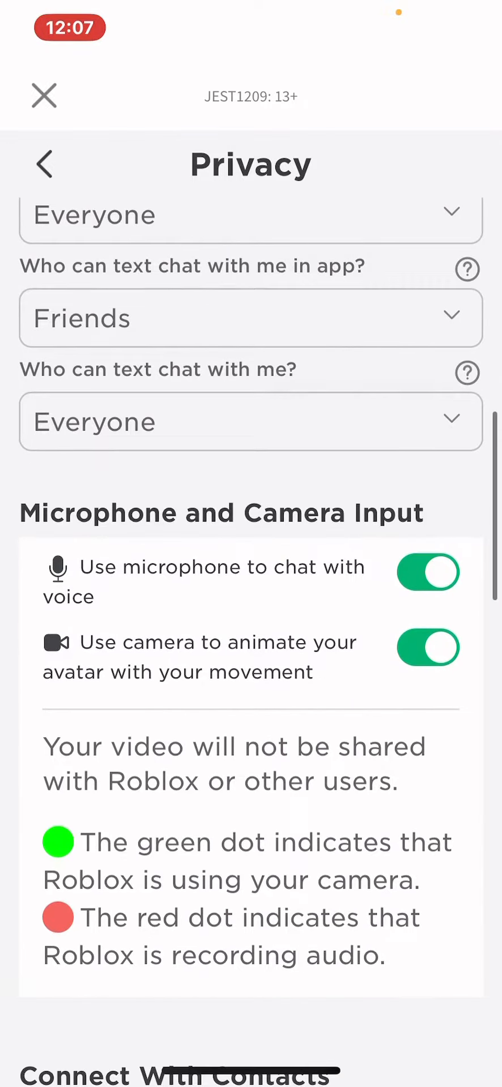
scroll("down", 3)
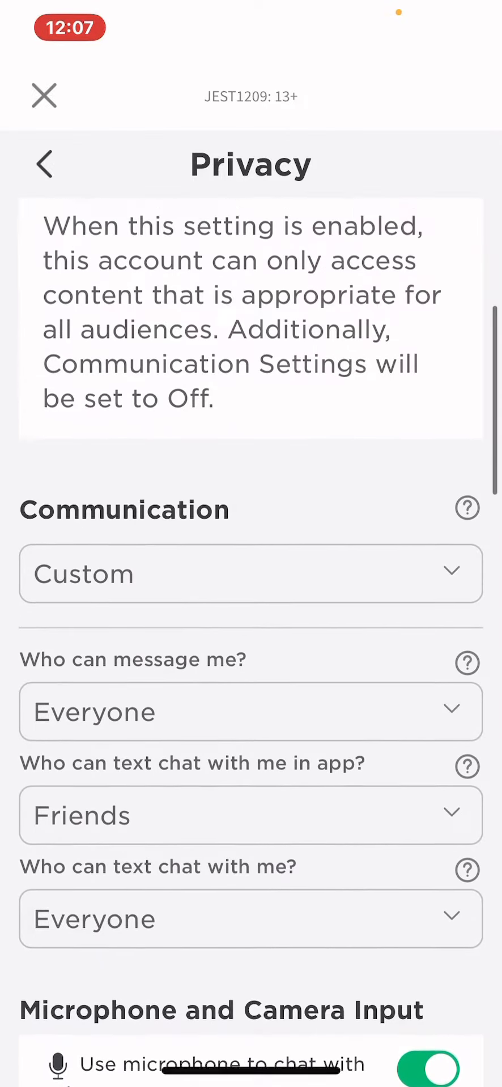
scroll("down", 3)
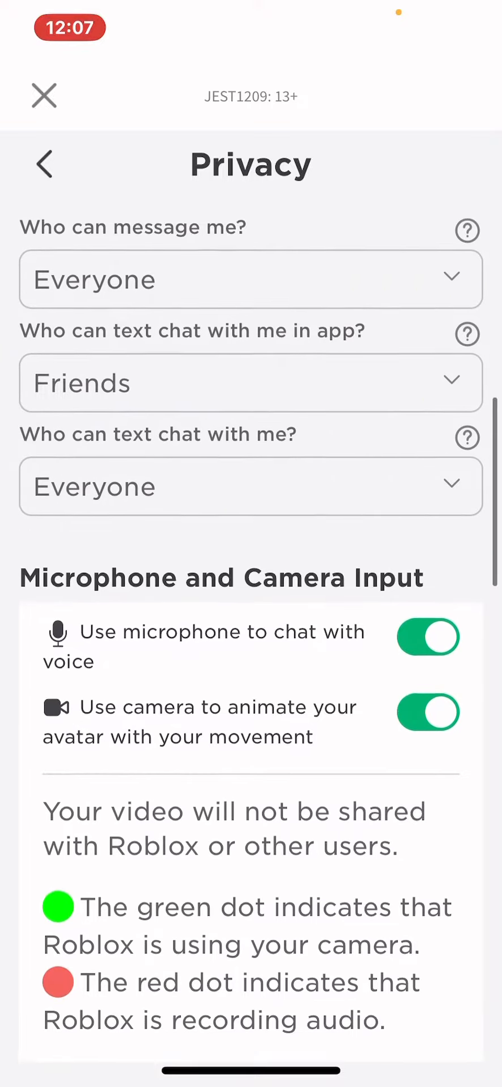
scroll("down", 3)
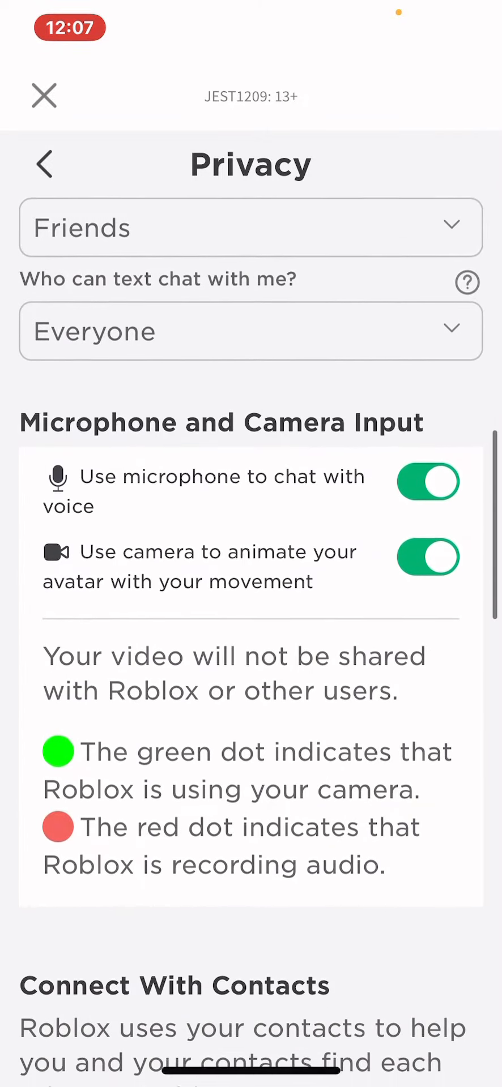
left_click(43, 94)
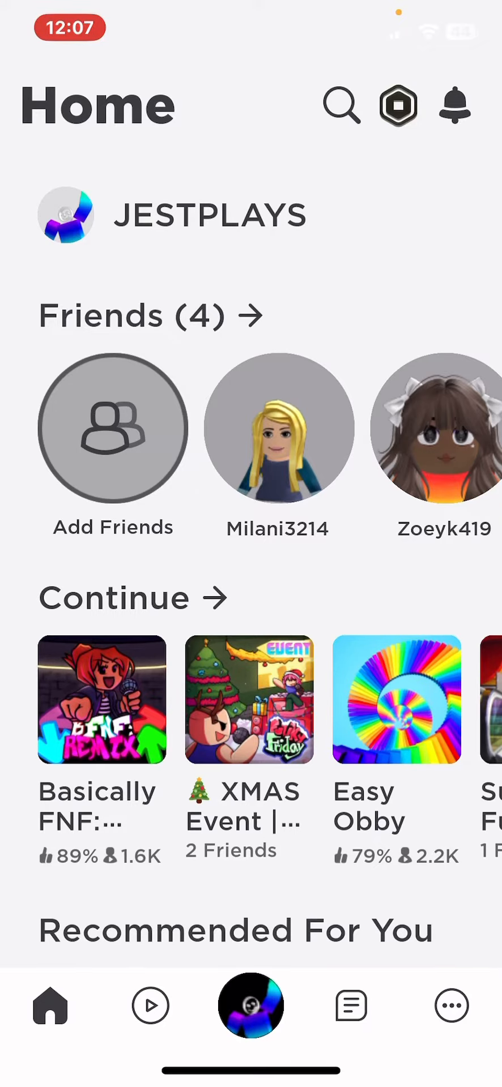
Step: Play the XMAS Event Funky Friday game from Continue and pull down Control Center
left_click(248, 706)
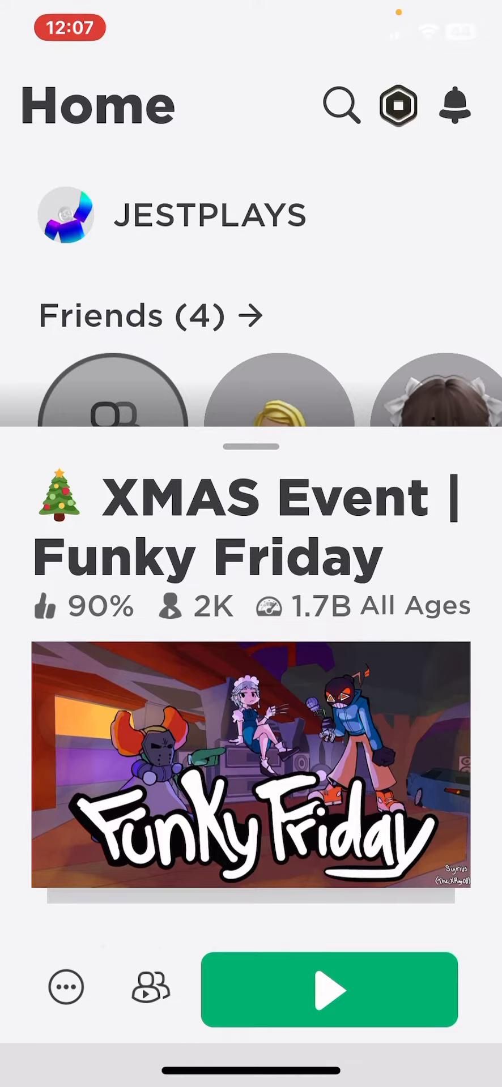
left_click(330, 991)
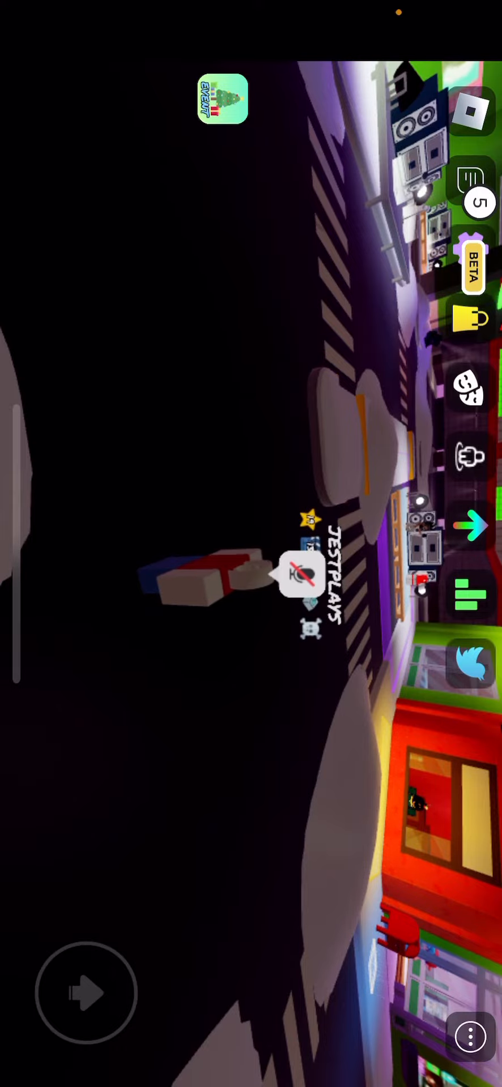
scroll("down", 3)
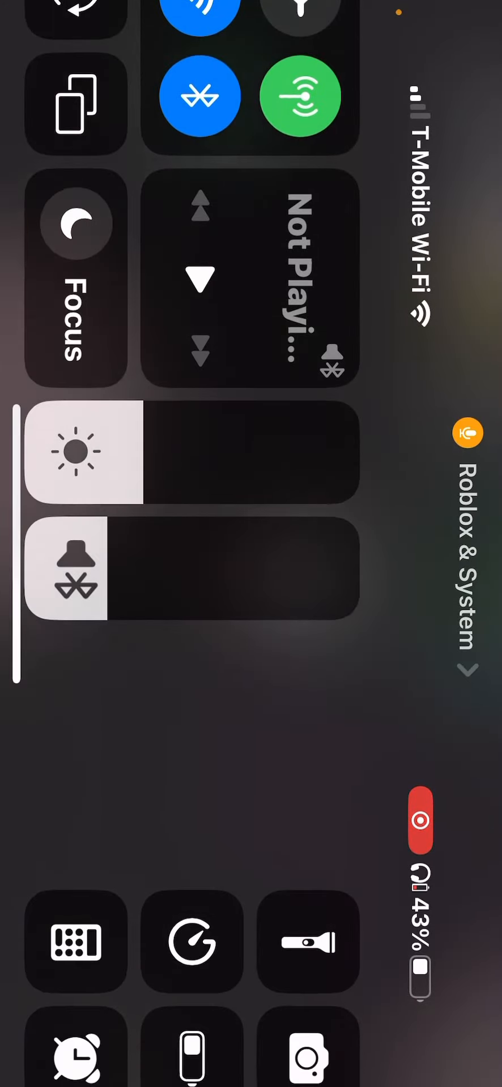
scroll("down", 3)
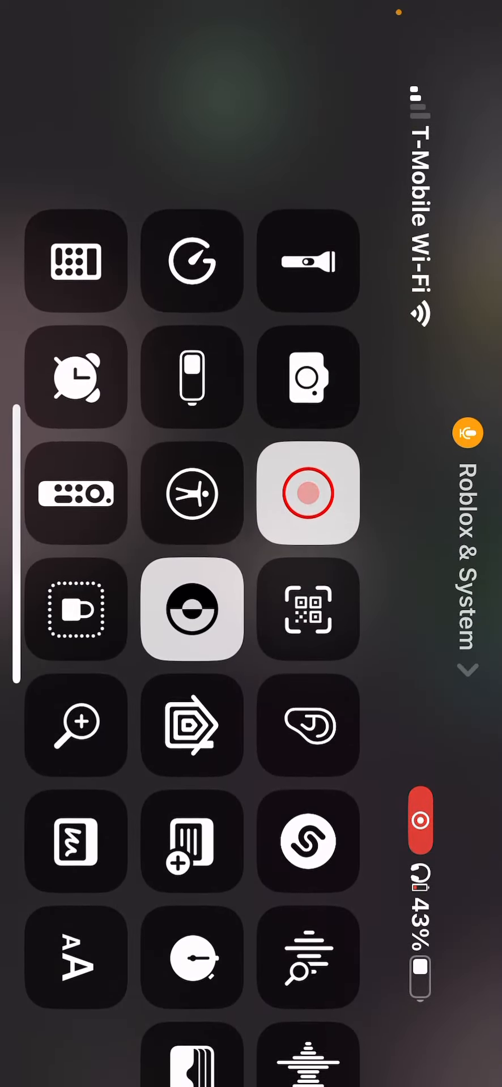